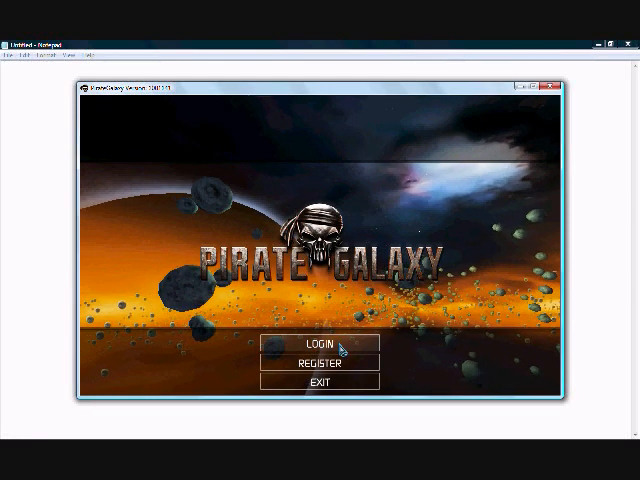
Bring up the login form from the title screen
click(320, 340)
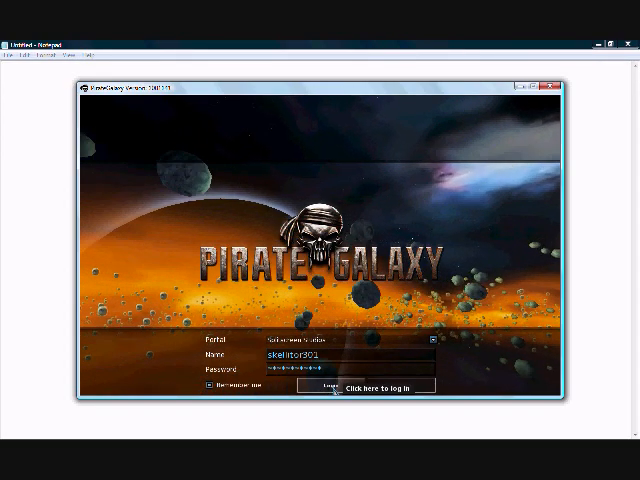
click(320, 388)
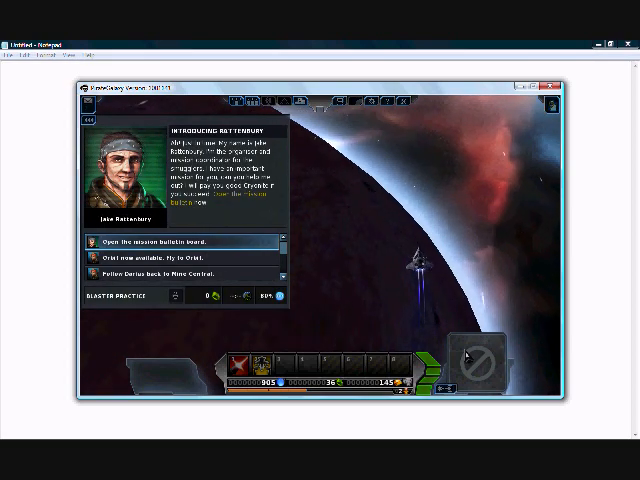
Accept the Baiting Sentinels mission from the bulletin
click(184, 242)
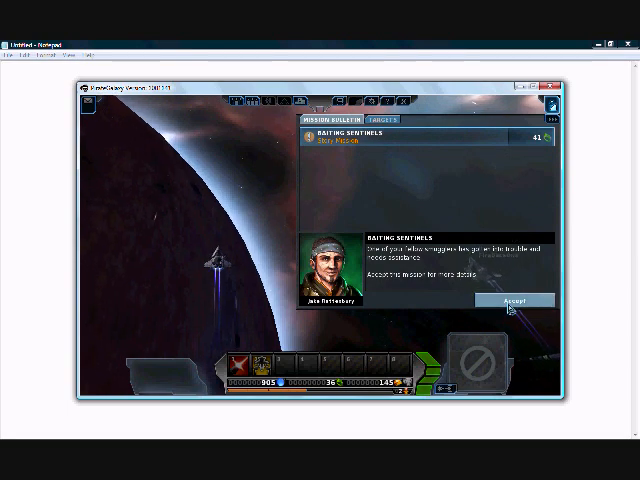
click(512, 300)
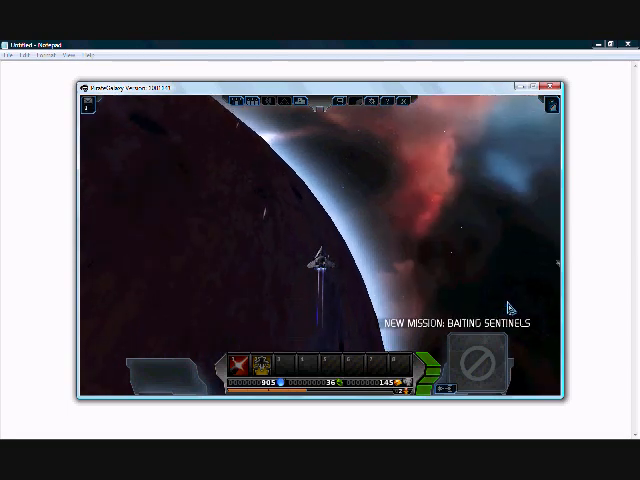